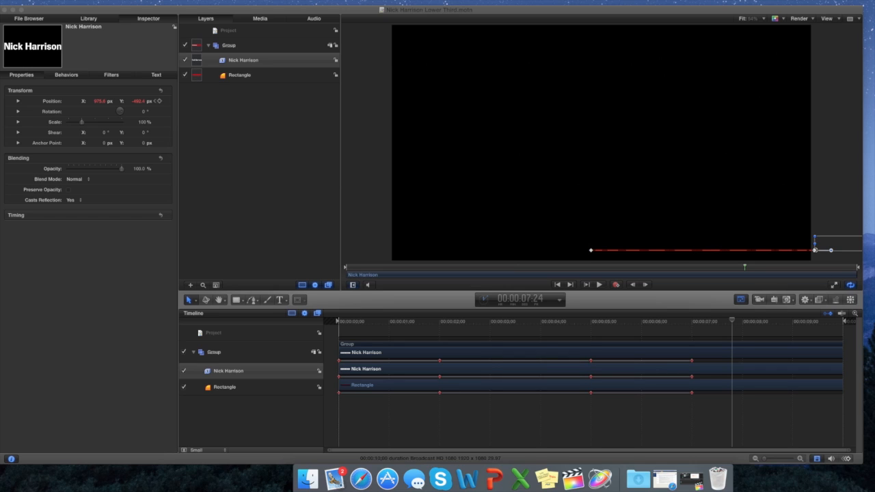
mouse_move(221, 129)
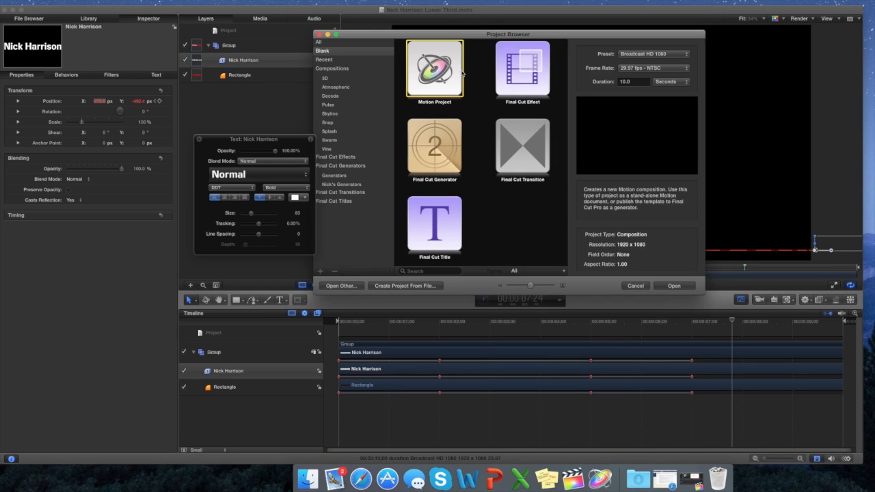
Create a new Final Cut Generator project from the Project Browser.
click(435, 148)
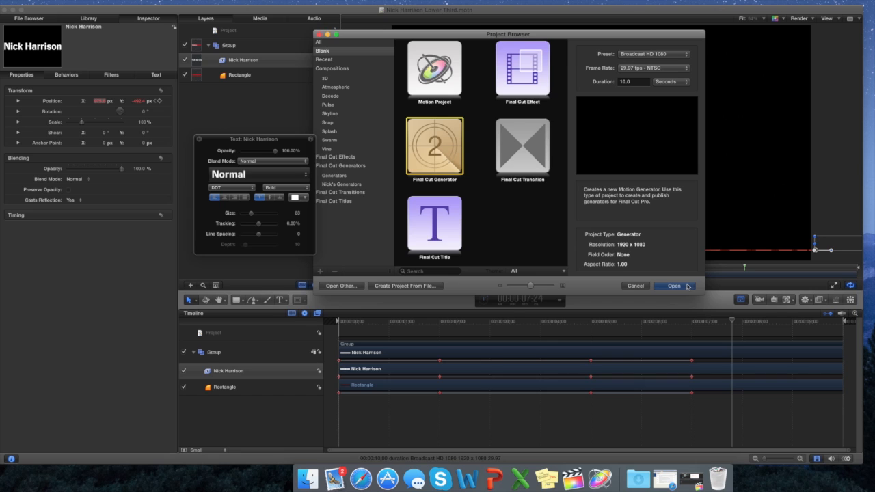
click(673, 286)
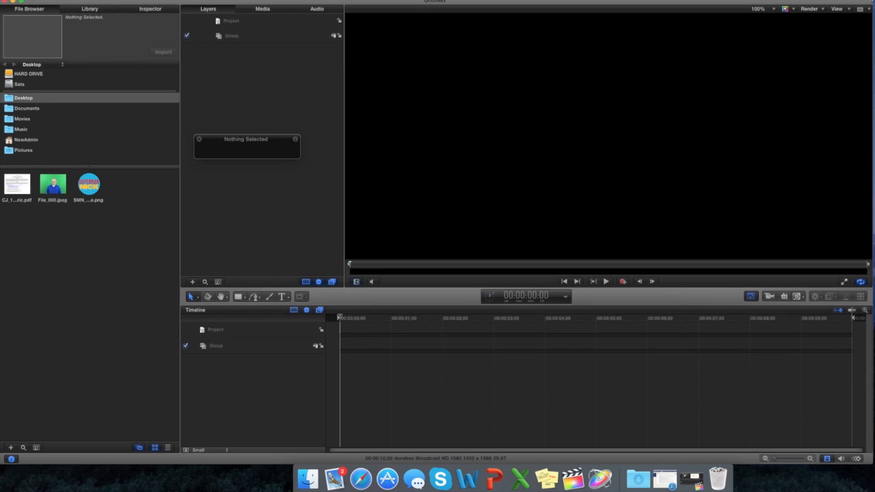
Set the canvas zoom to Fit and switch to the Rectangle tool.
click(758, 9)
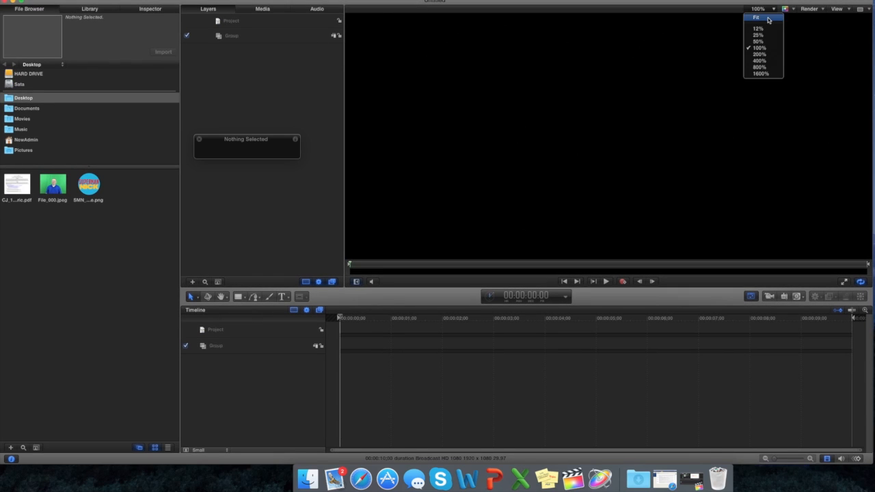
click(758, 16)
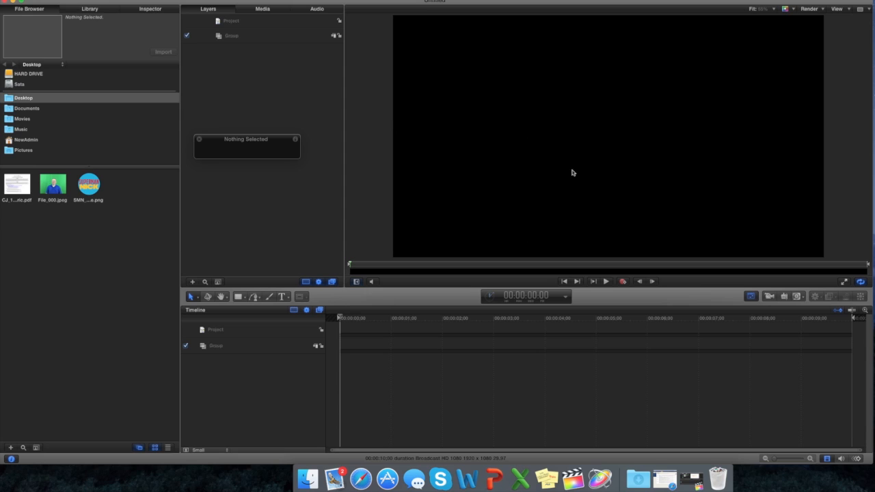
mouse_move(577, 134)
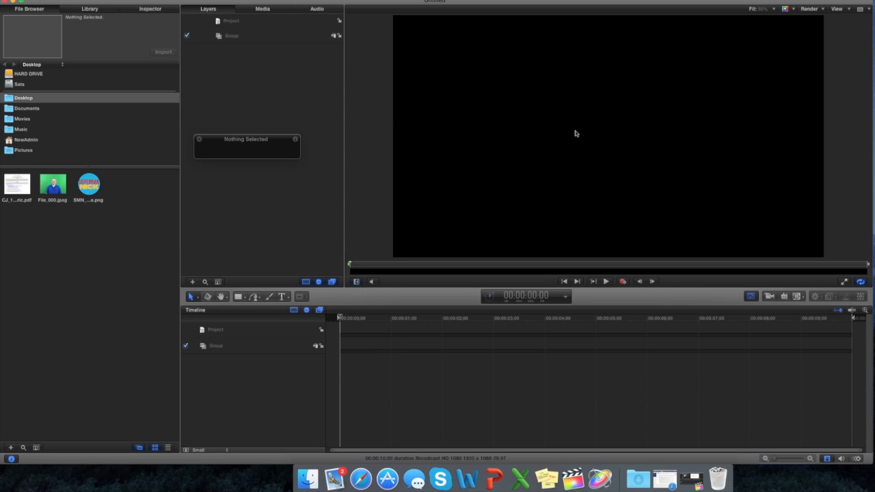
mouse_move(363, 123)
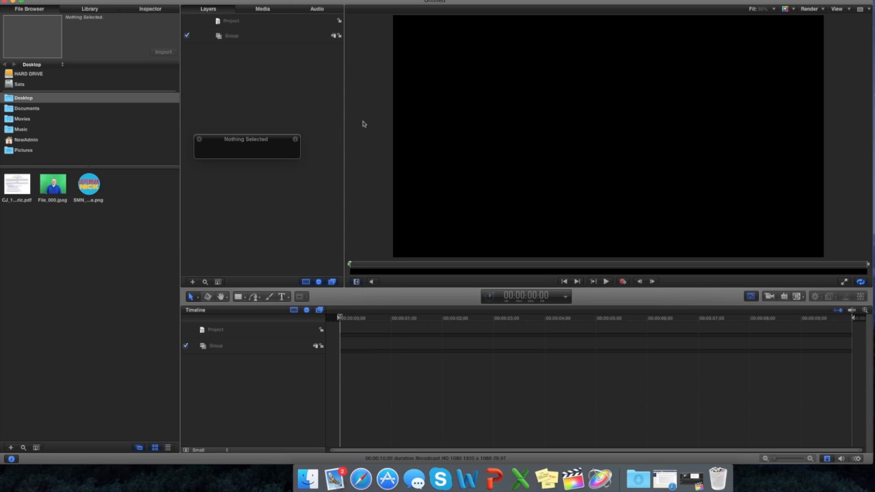
mouse_move(669, 216)
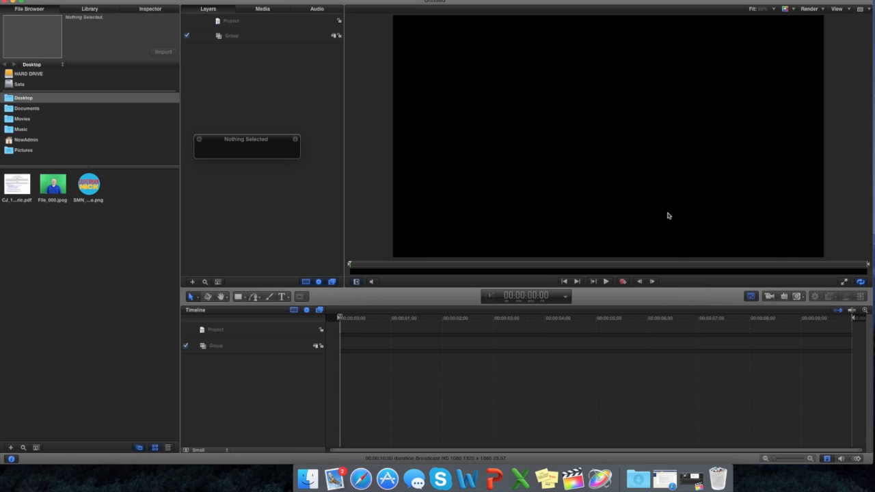
mouse_move(243, 298)
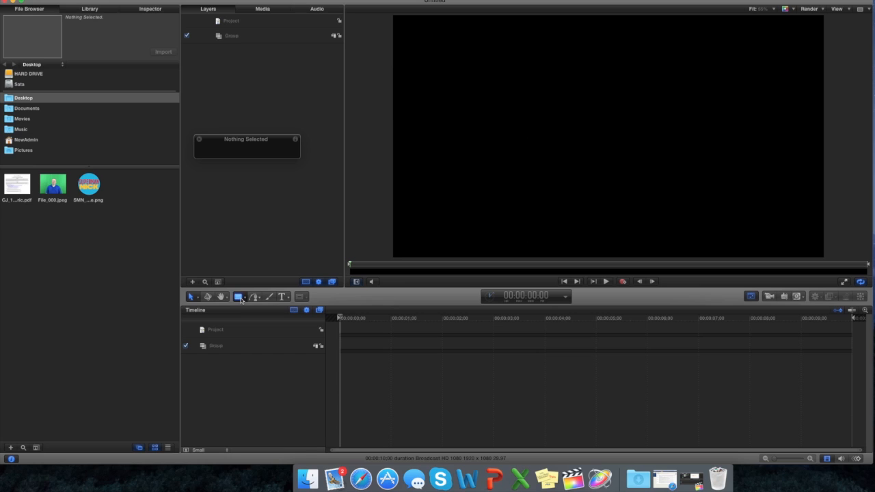
click(239, 295)
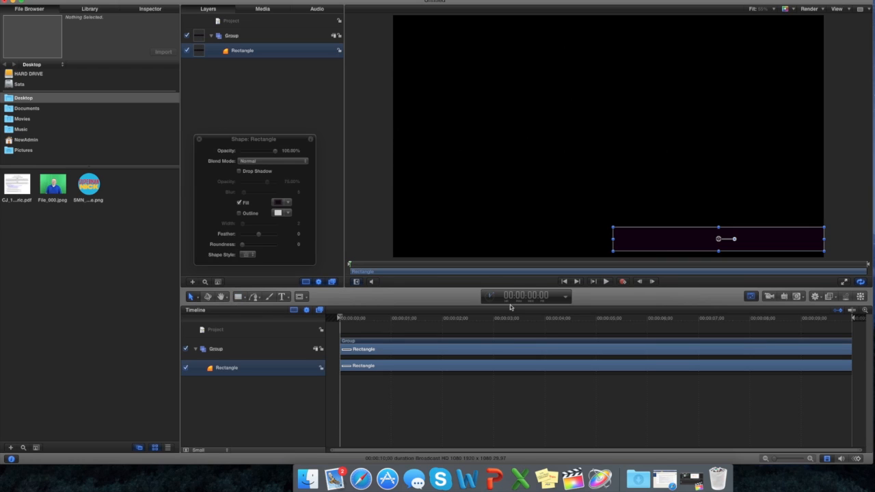
mouse_move(690, 238)
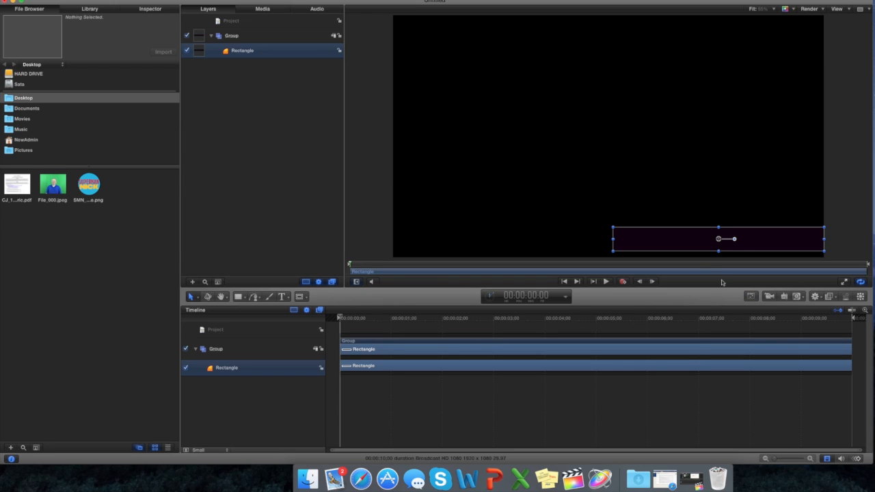
Draw a bar at the lower right and set its fill colour to red in the HUD.
click(750, 295)
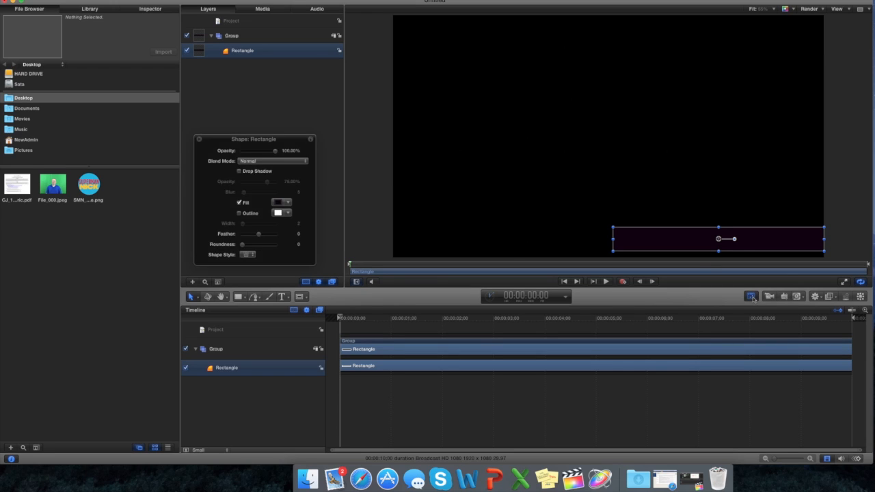
click(238, 202)
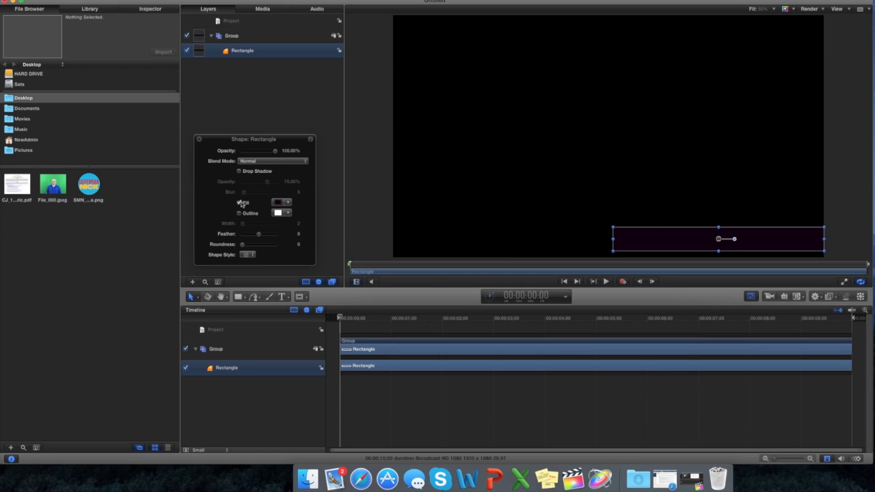
click(238, 202)
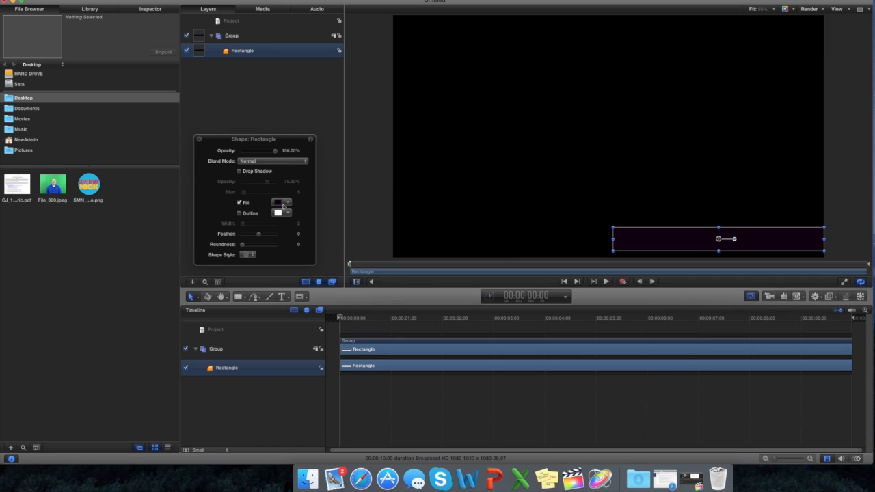
click(279, 202)
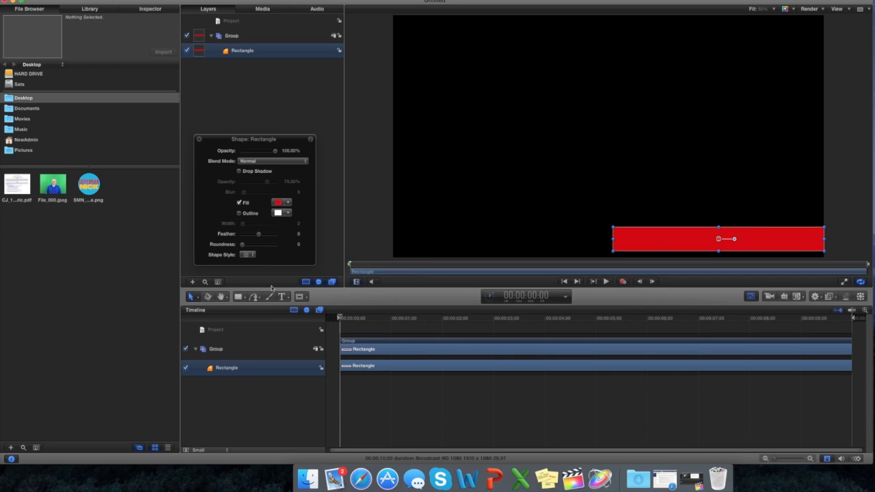
click(281, 296)
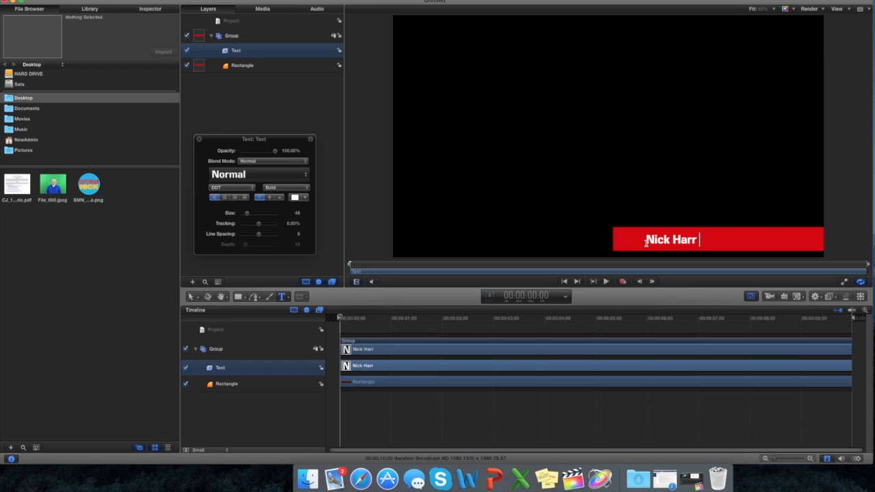
text(ison)
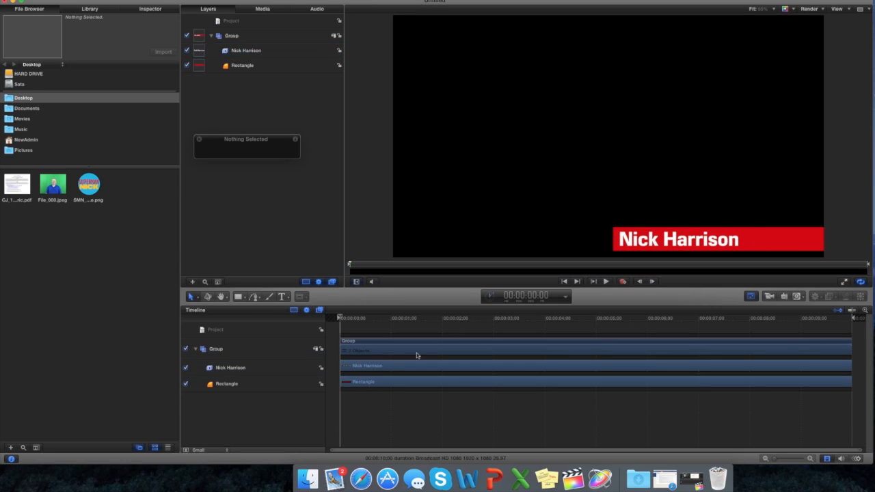
mouse_move(828, 362)
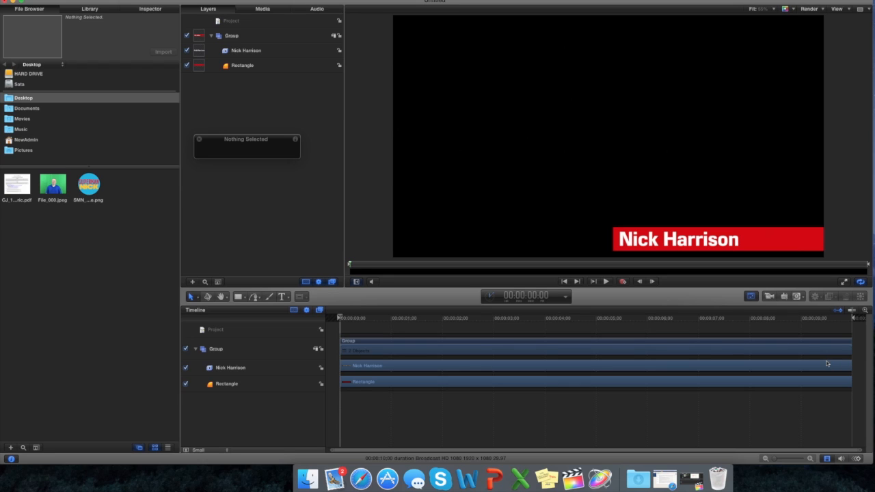
mouse_move(509, 352)
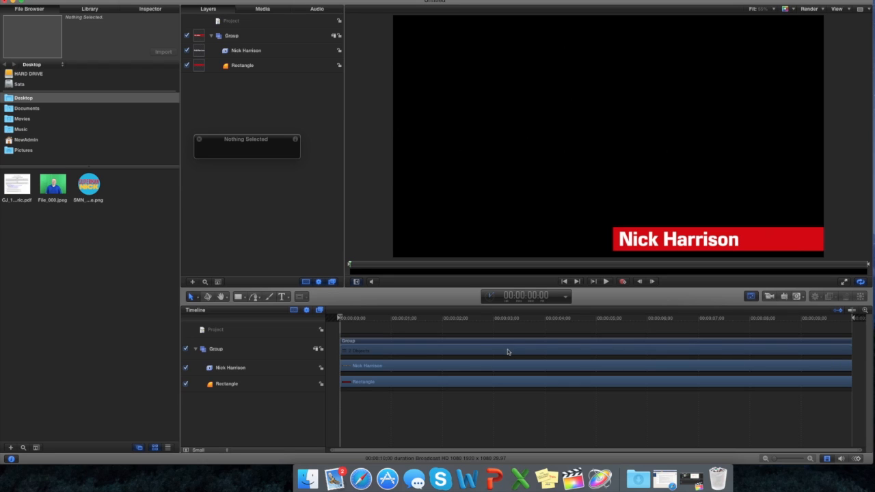
mouse_move(622, 238)
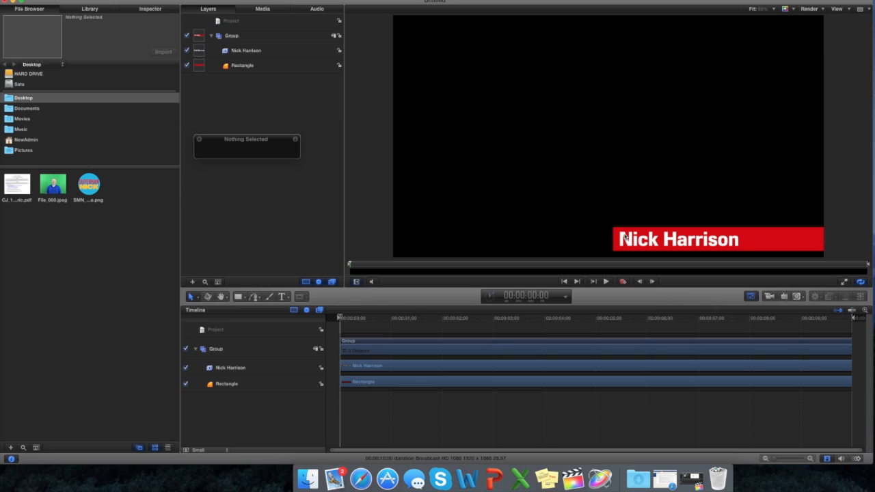
mouse_move(376, 377)
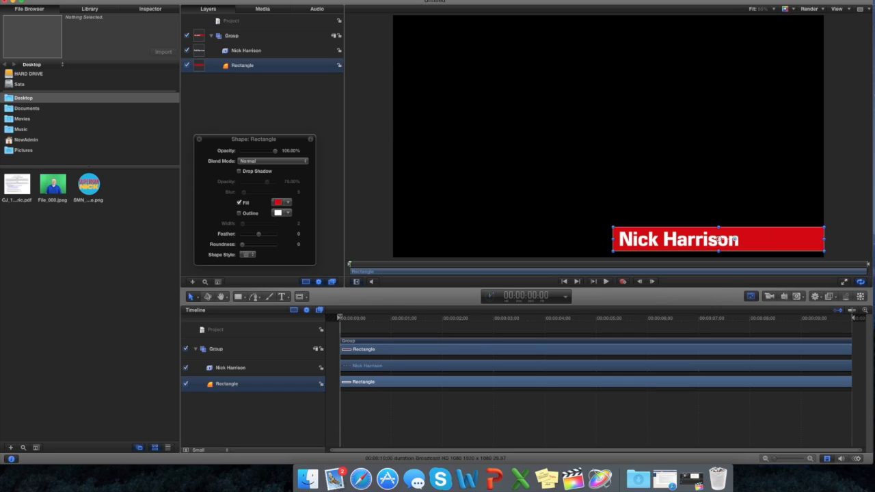
Select the Rectangle layer to animate its position at the timeline start.
click(150, 8)
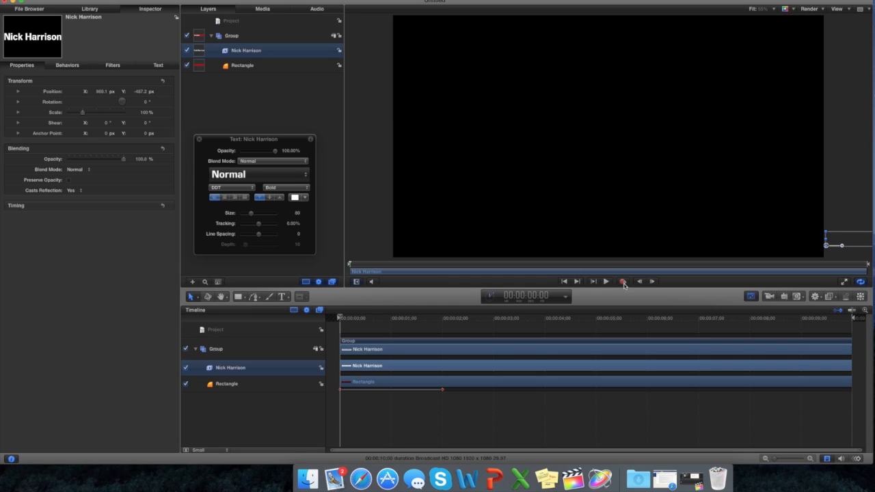
click(622, 282)
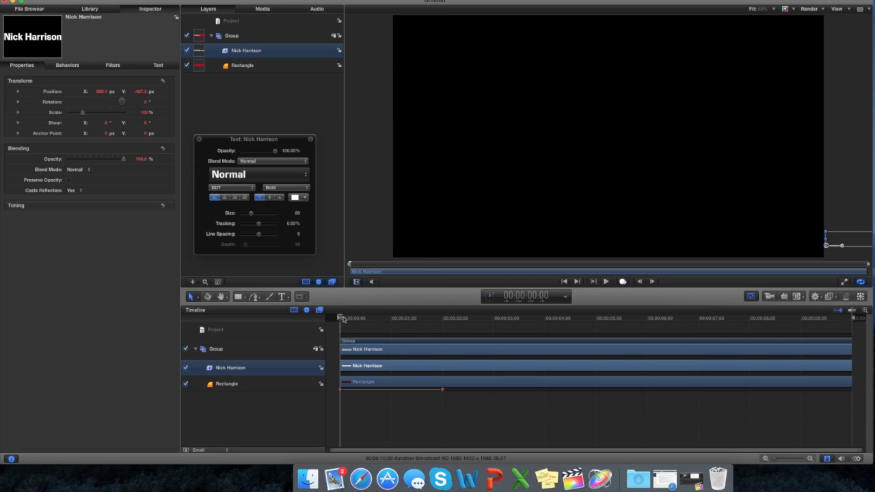
click(443, 318)
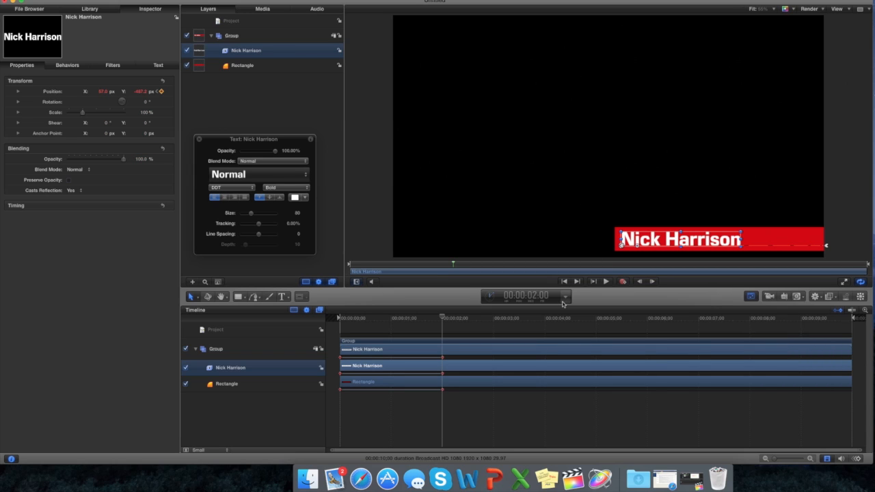
click(604, 282)
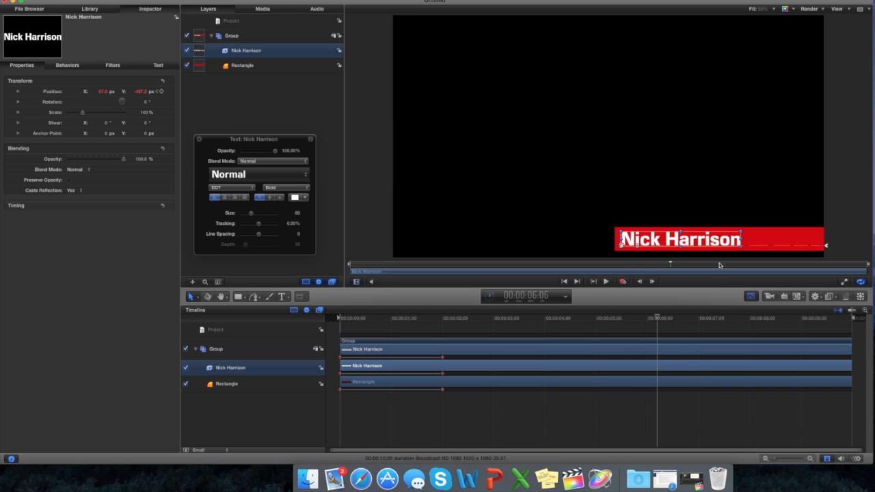
mouse_move(344, 355)
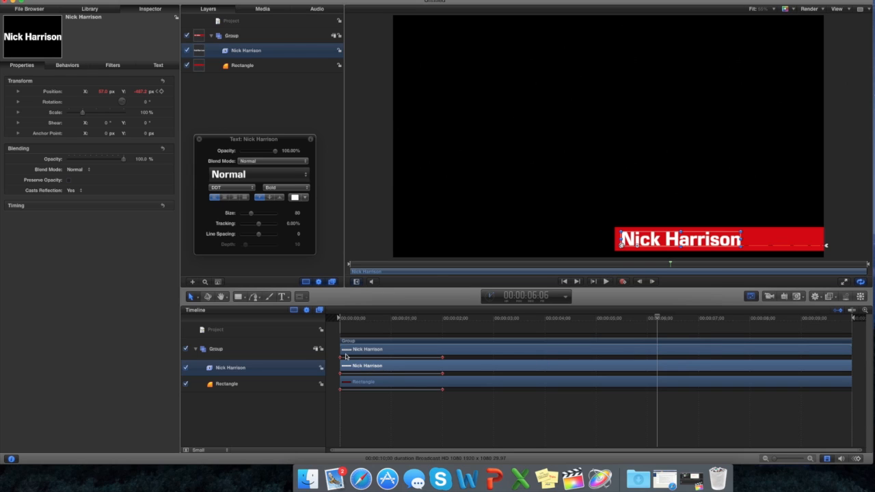
mouse_move(342, 394)
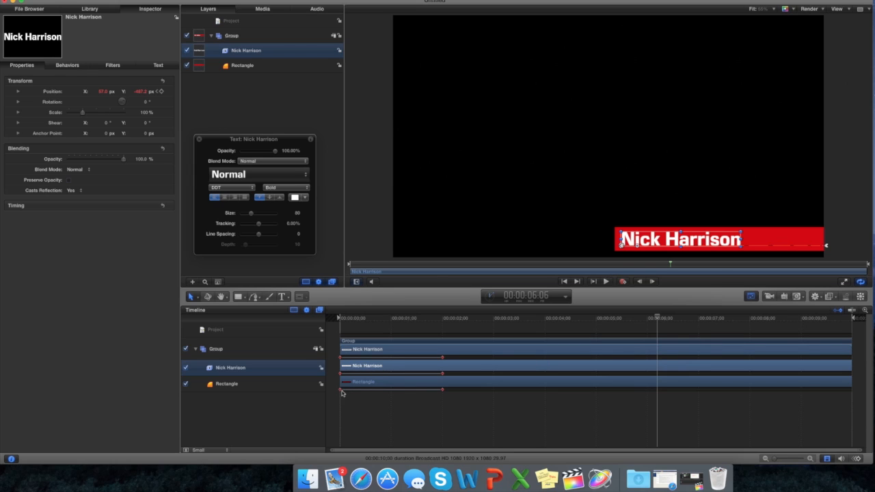
mouse_move(342, 394)
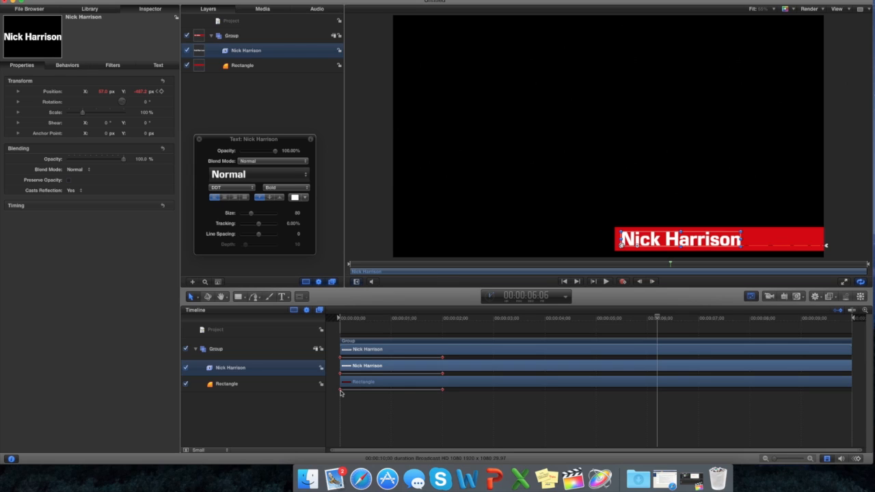
mouse_move(443, 393)
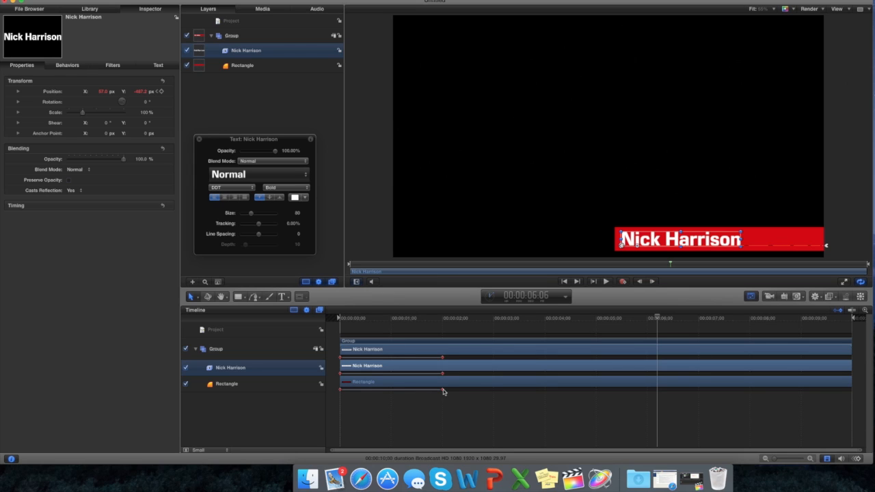
mouse_move(443, 326)
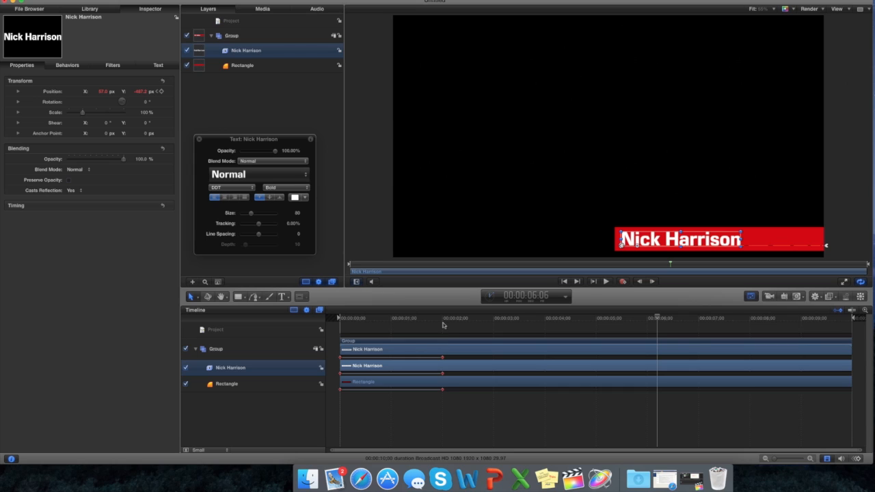
mouse_move(659, 320)
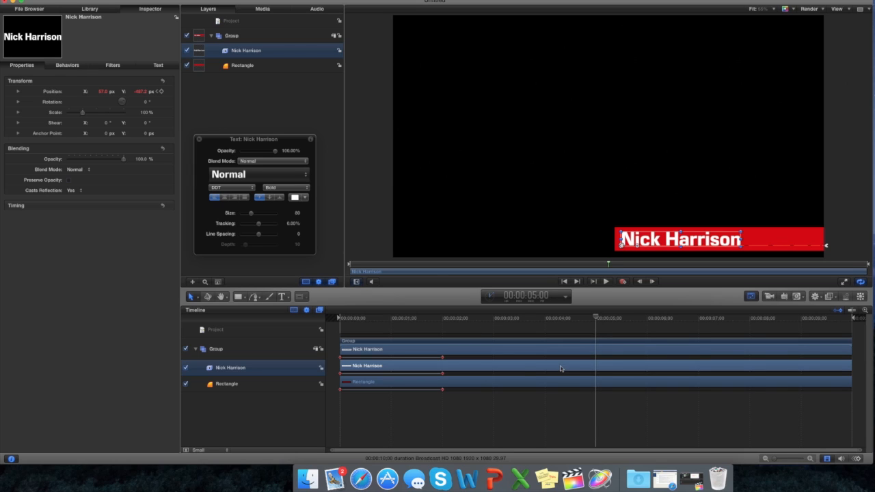
mouse_move(591, 337)
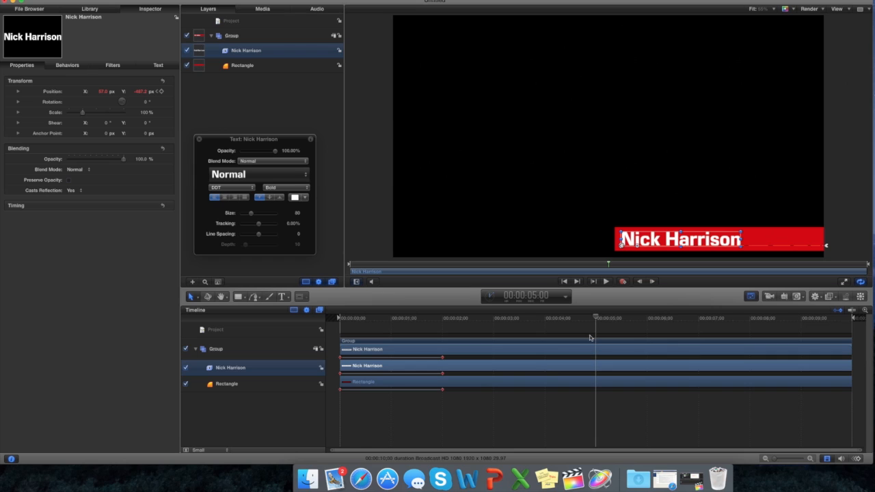
mouse_move(642, 305)
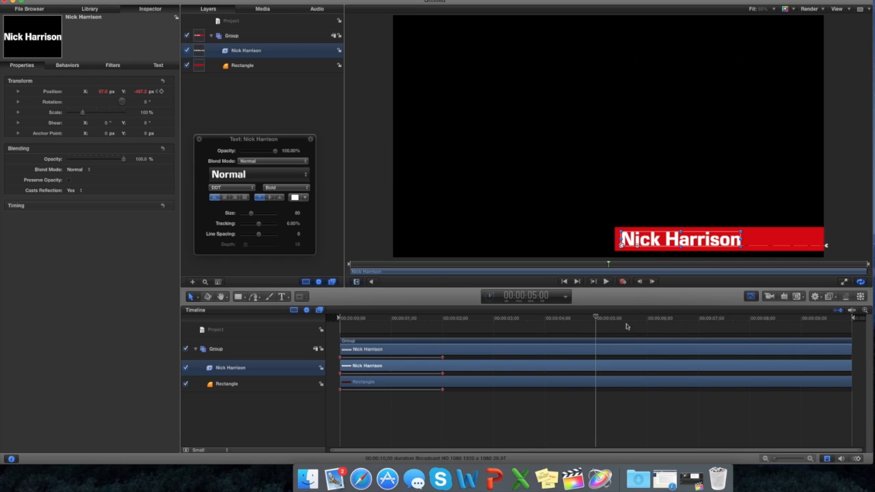
mouse_move(596, 328)
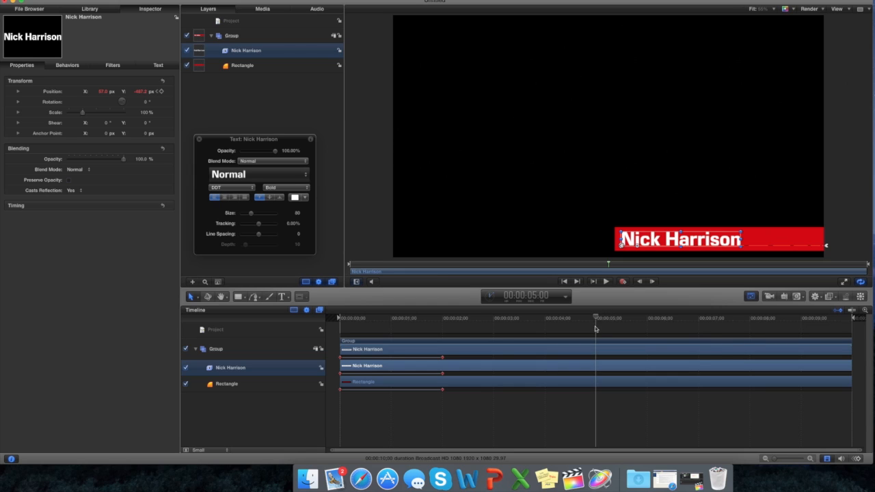
mouse_move(542, 392)
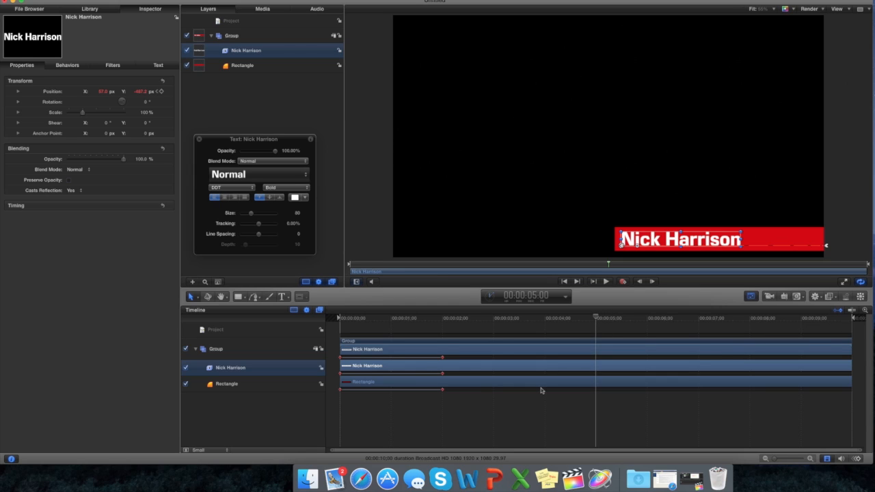
Select the red Rectangle layer to add its position keyframes.
click(242, 65)
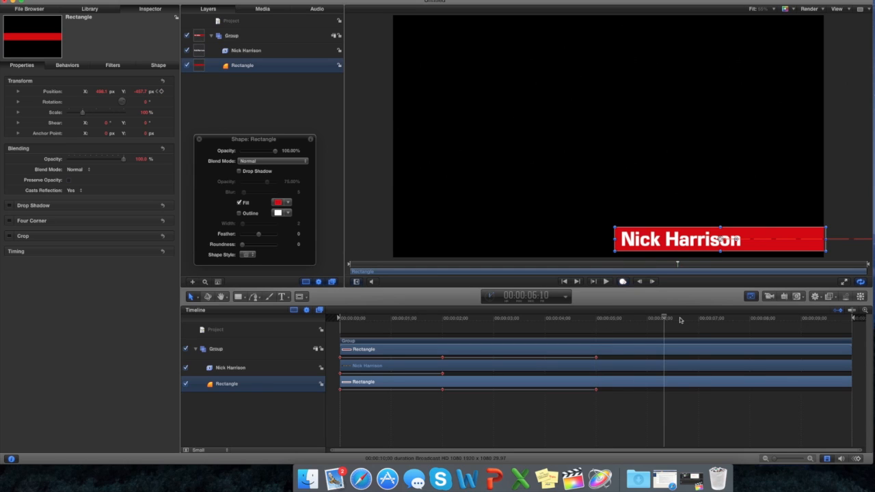
At 7:00, slide the red bar and text off the right edge of the canvas.
click(700, 317)
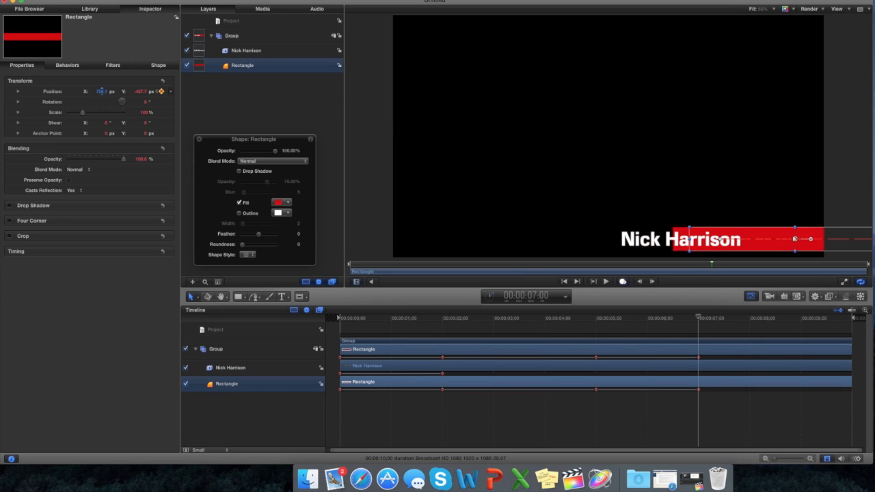
drag(722, 239, 817, 239)
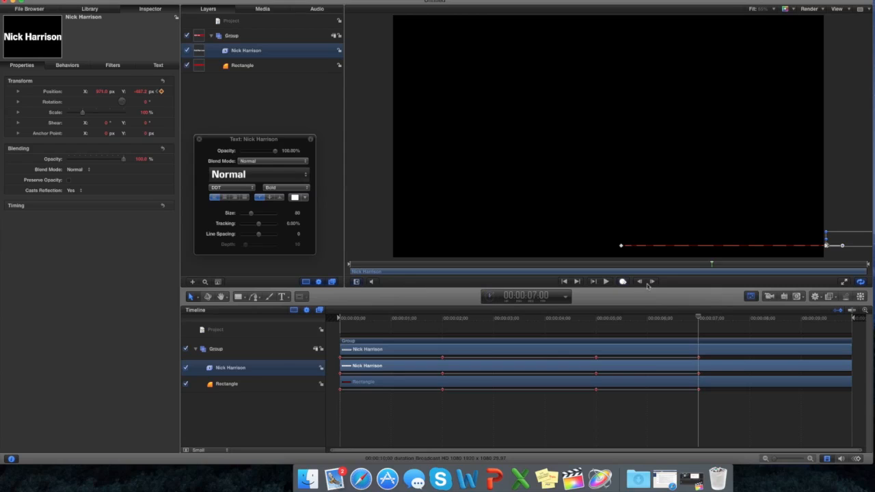
click(605, 281)
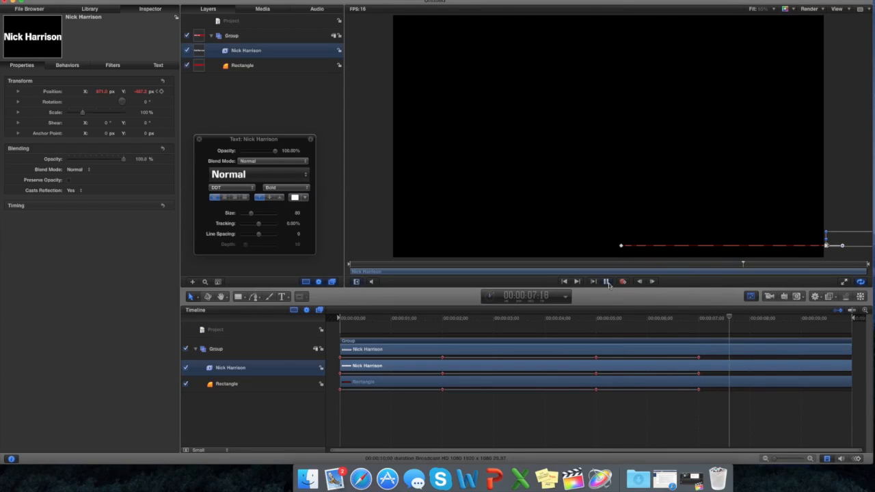
click(607, 282)
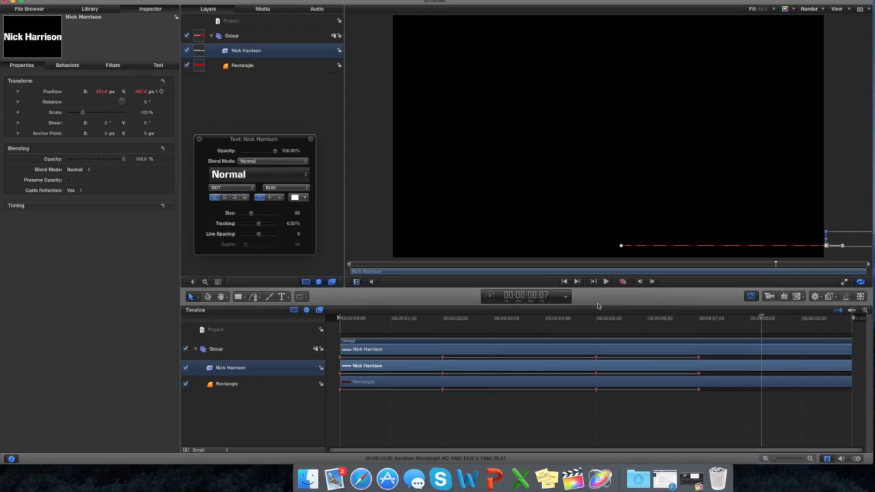
click(28, 8)
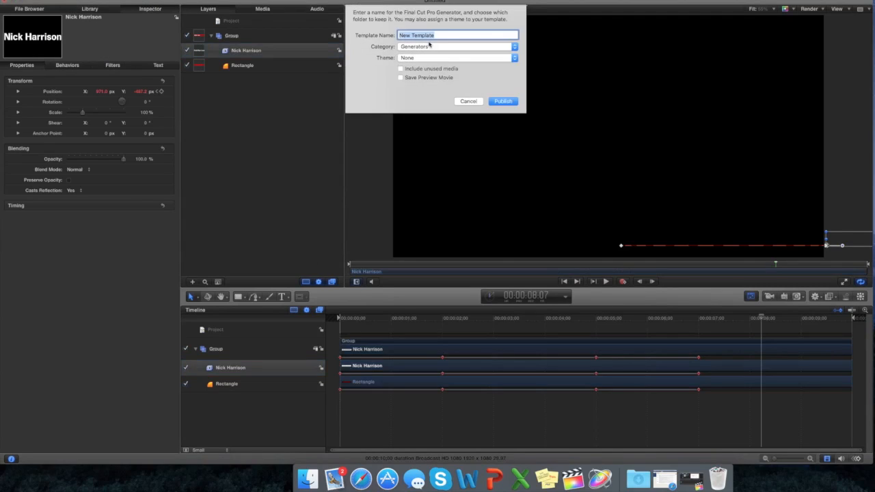
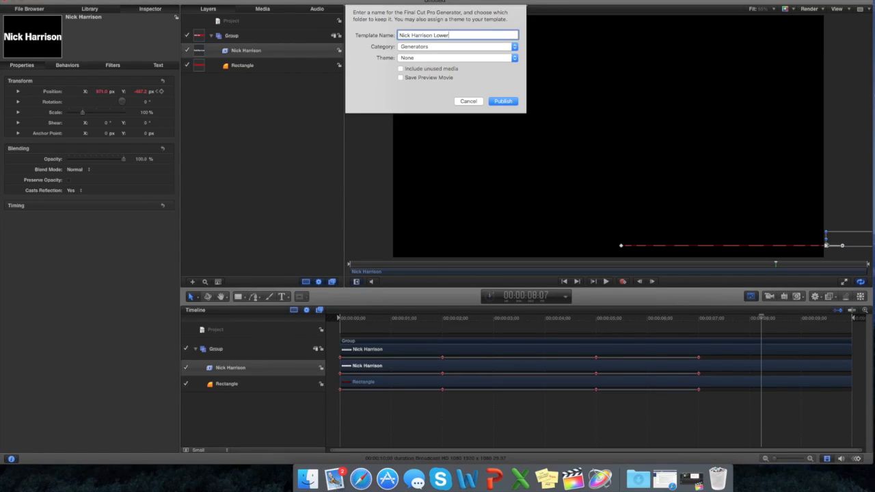
text(Third Title)
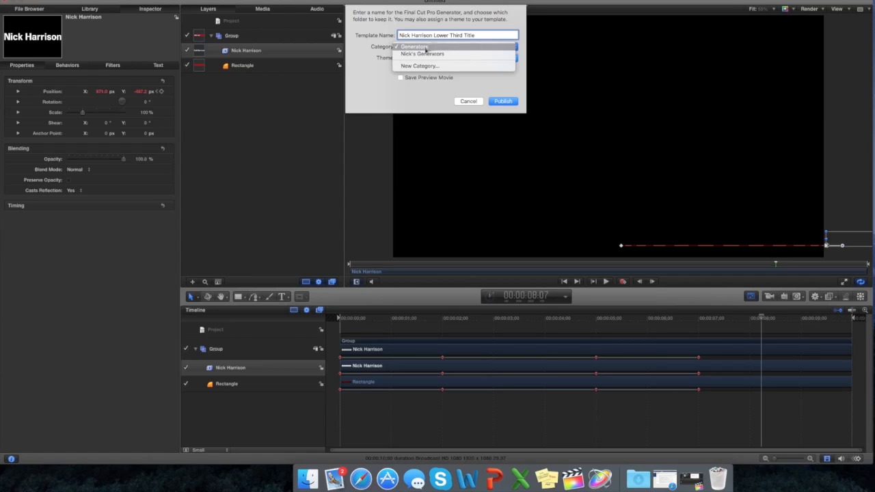
File it under Nick's Generators with Save Preview Movie checked, and publish.
click(419, 66)
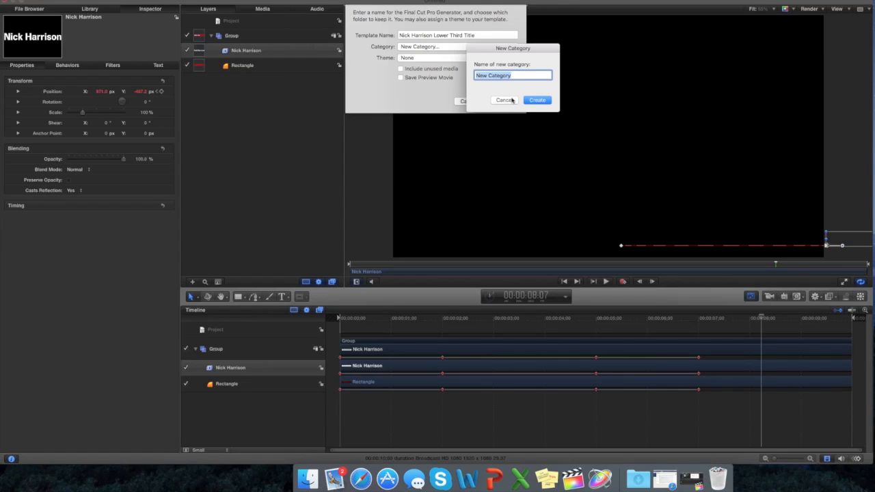
click(505, 100)
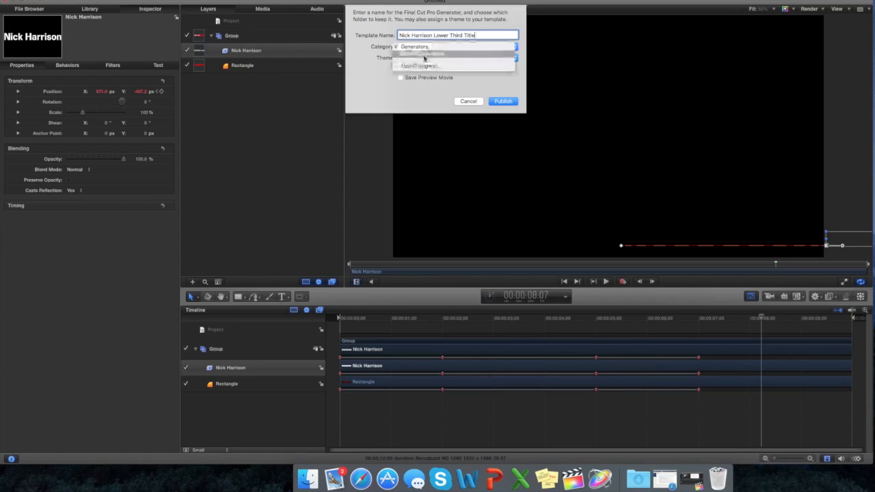
click(421, 52)
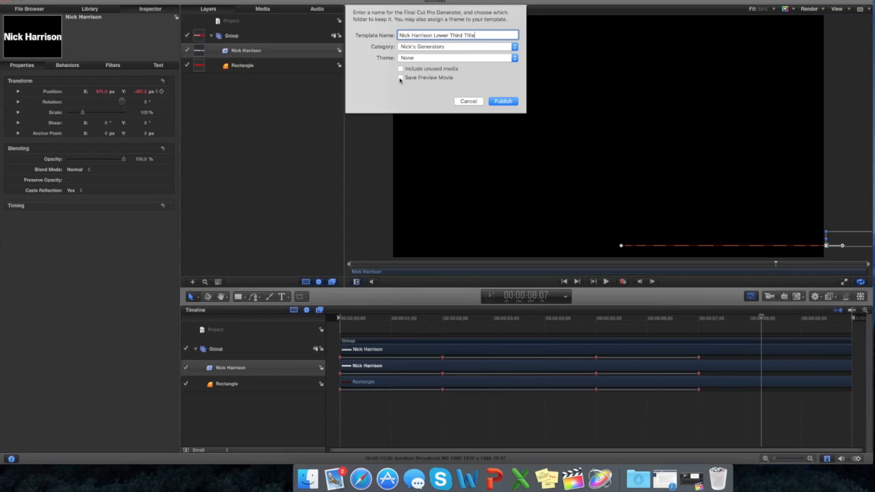
click(399, 77)
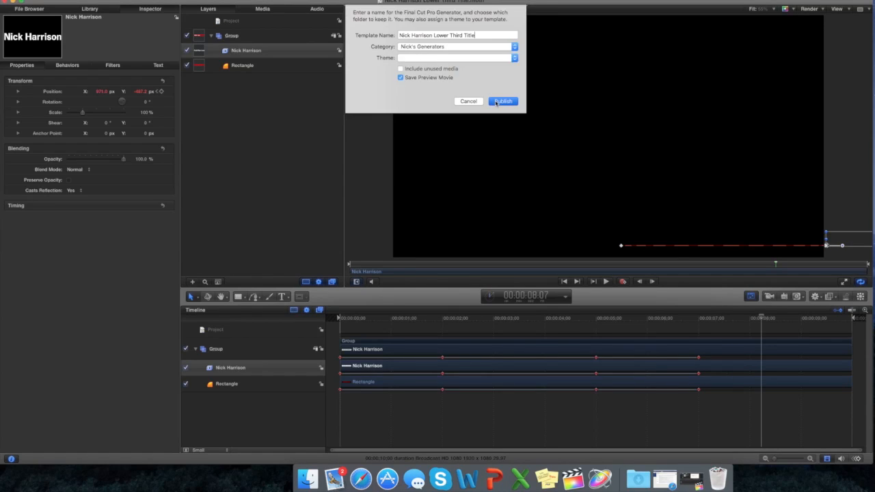
click(504, 102)
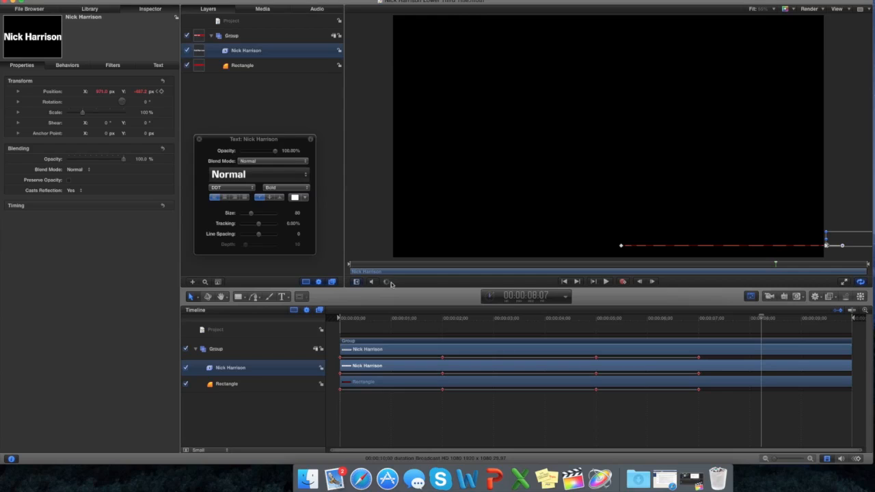
mouse_move(391, 286)
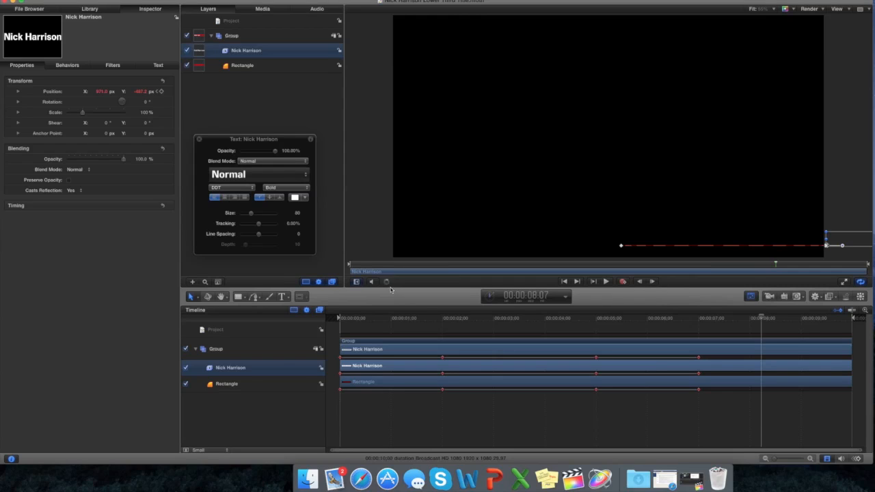
mouse_move(390, 287)
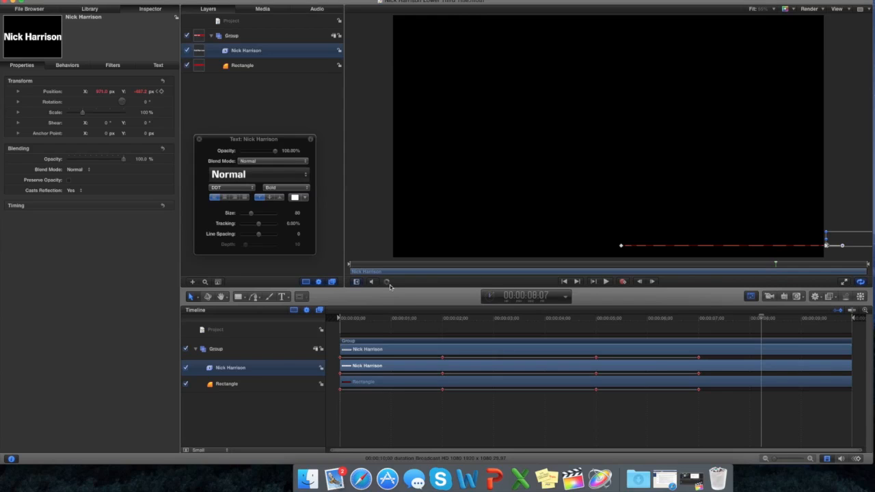
mouse_move(389, 286)
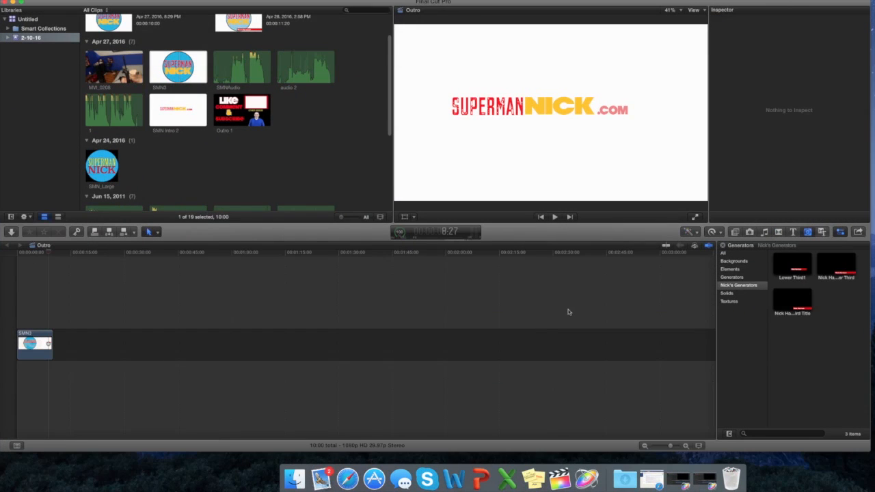
click(34, 345)
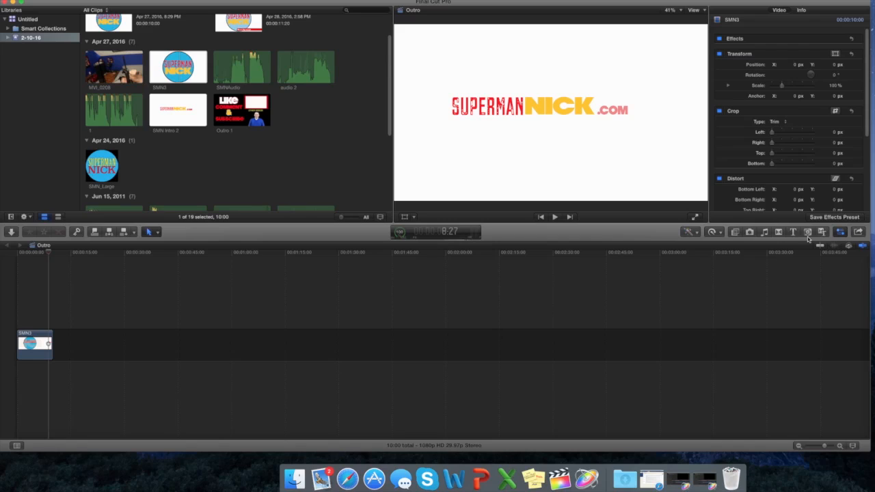
click(807, 232)
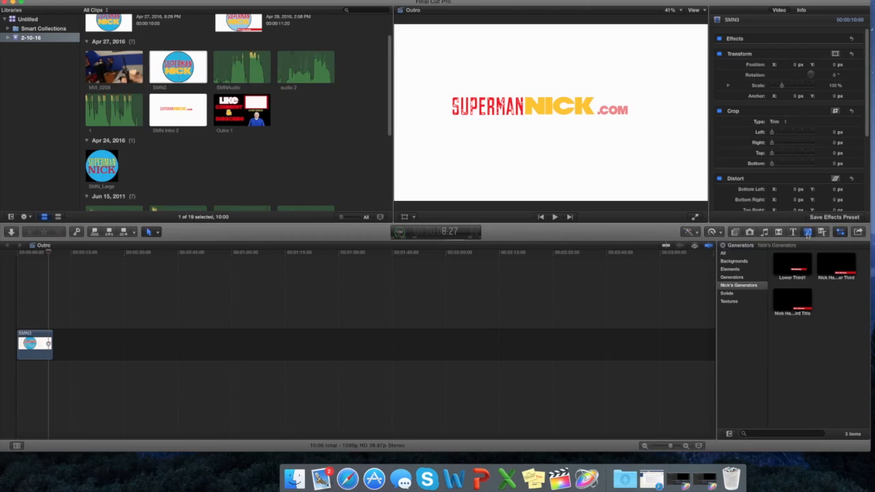
mouse_move(737, 281)
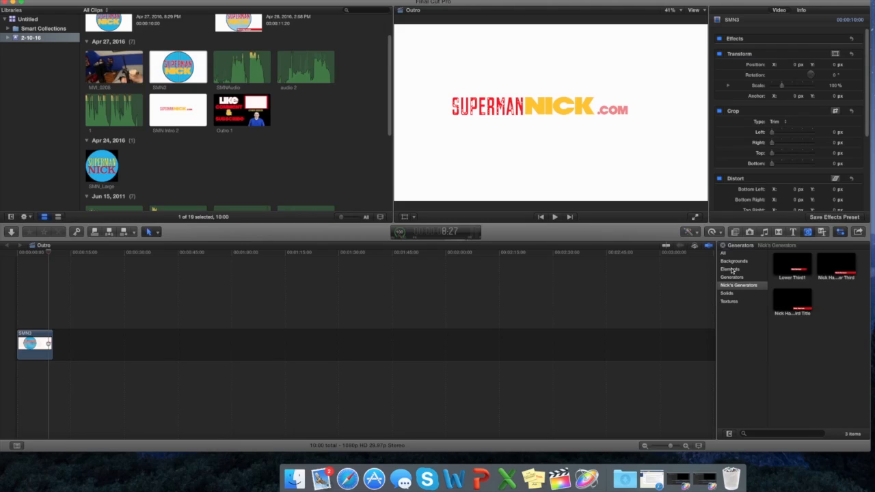
mouse_move(740, 287)
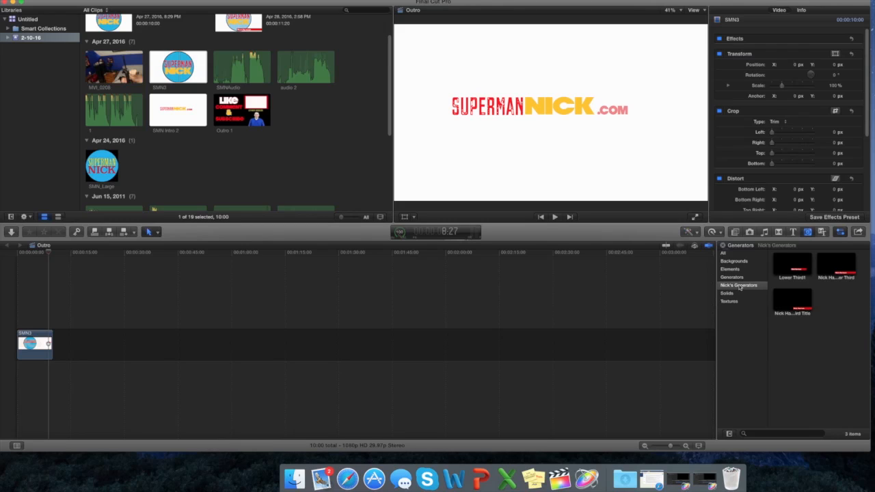
mouse_move(738, 290)
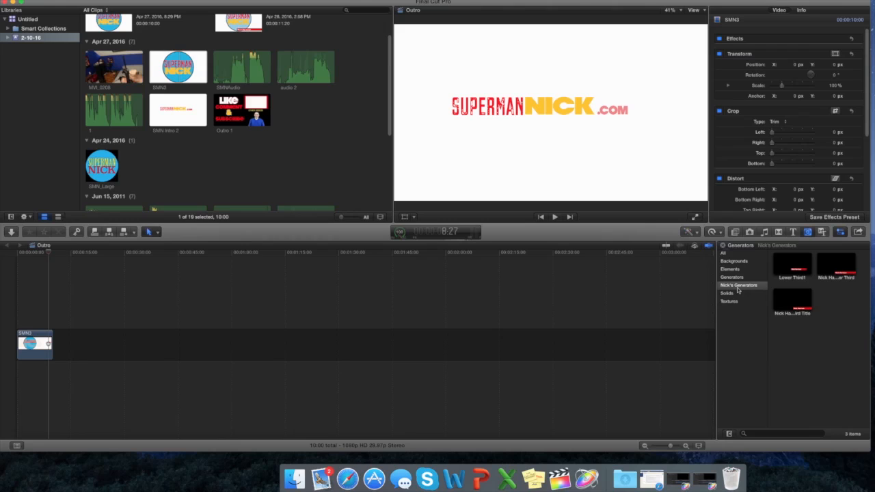
click(793, 299)
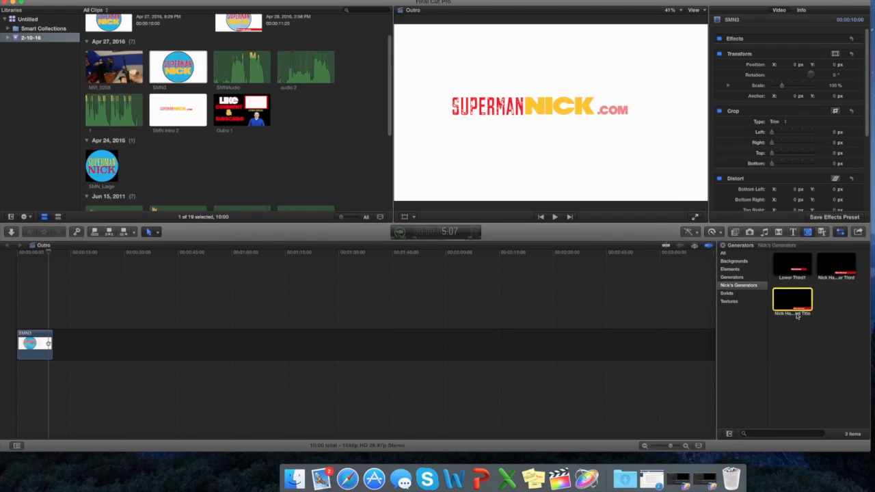
click(793, 299)
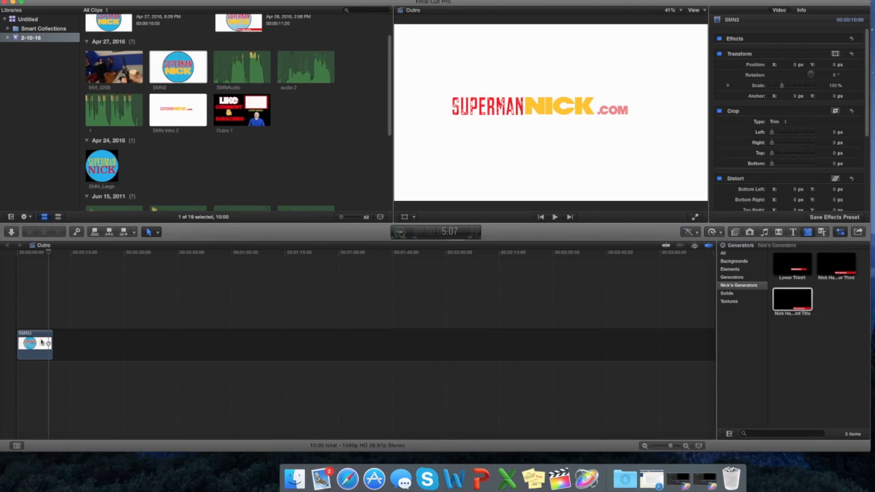
click(34, 344)
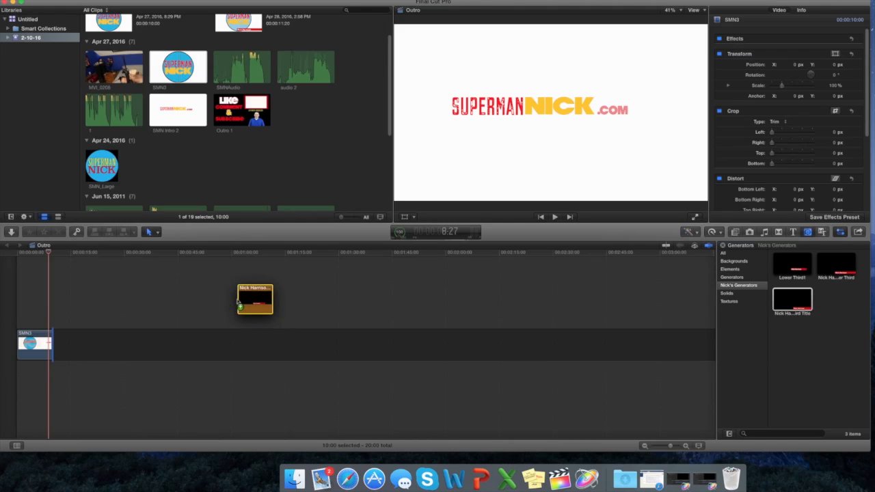
Place the lower third above the Outro clip, play it back and view its Text inspector.
drag(255, 299, 41, 306)
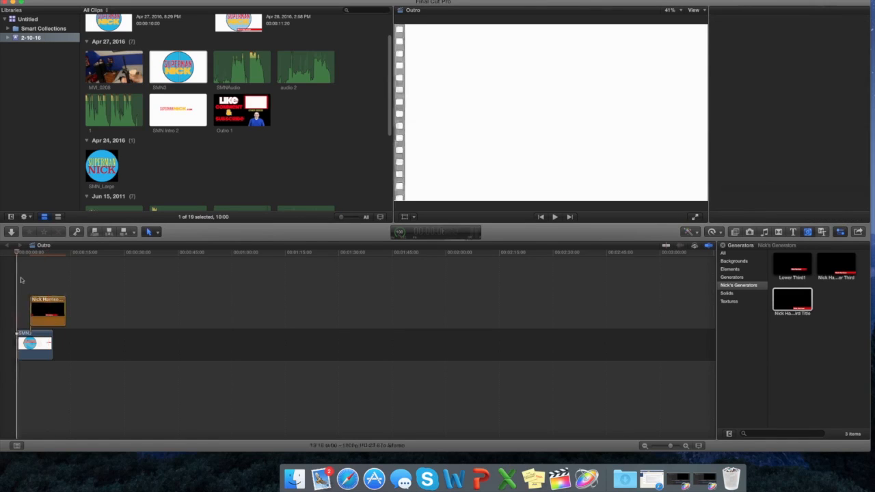
click(555, 216)
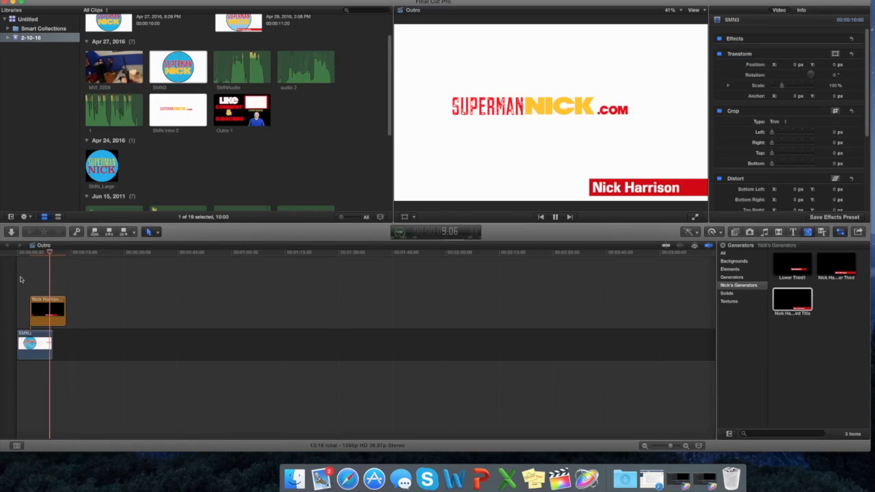
click(555, 216)
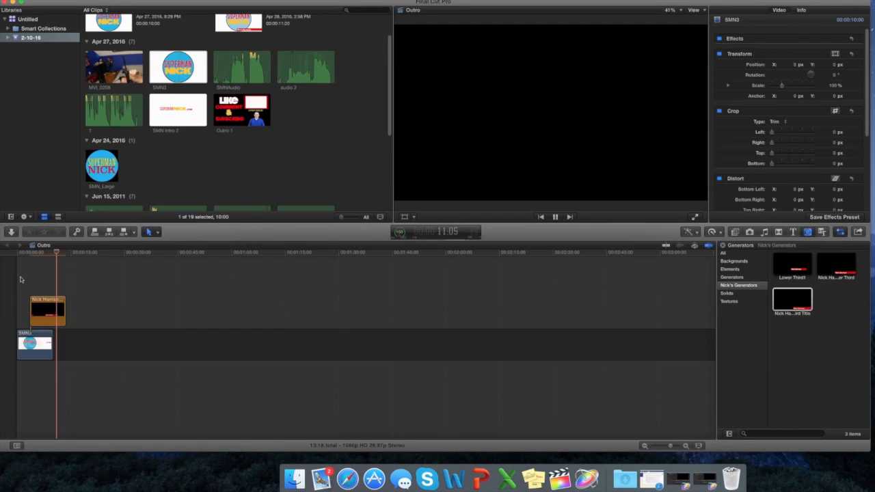
click(48, 311)
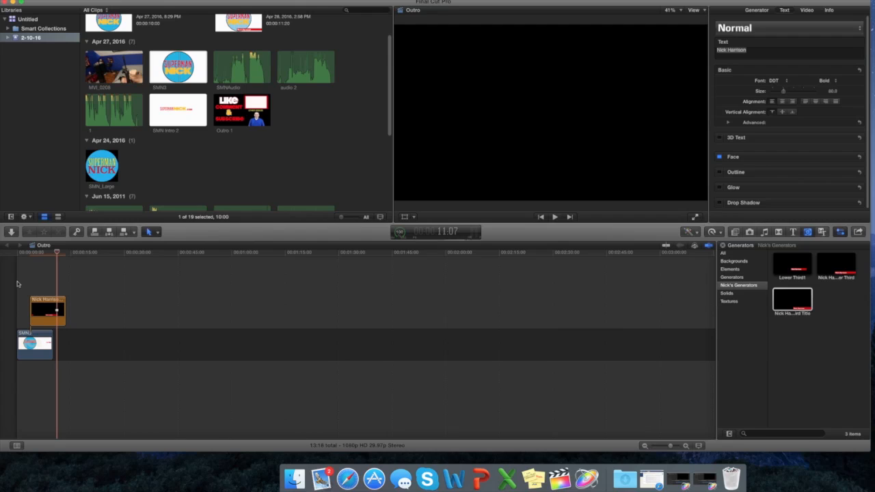